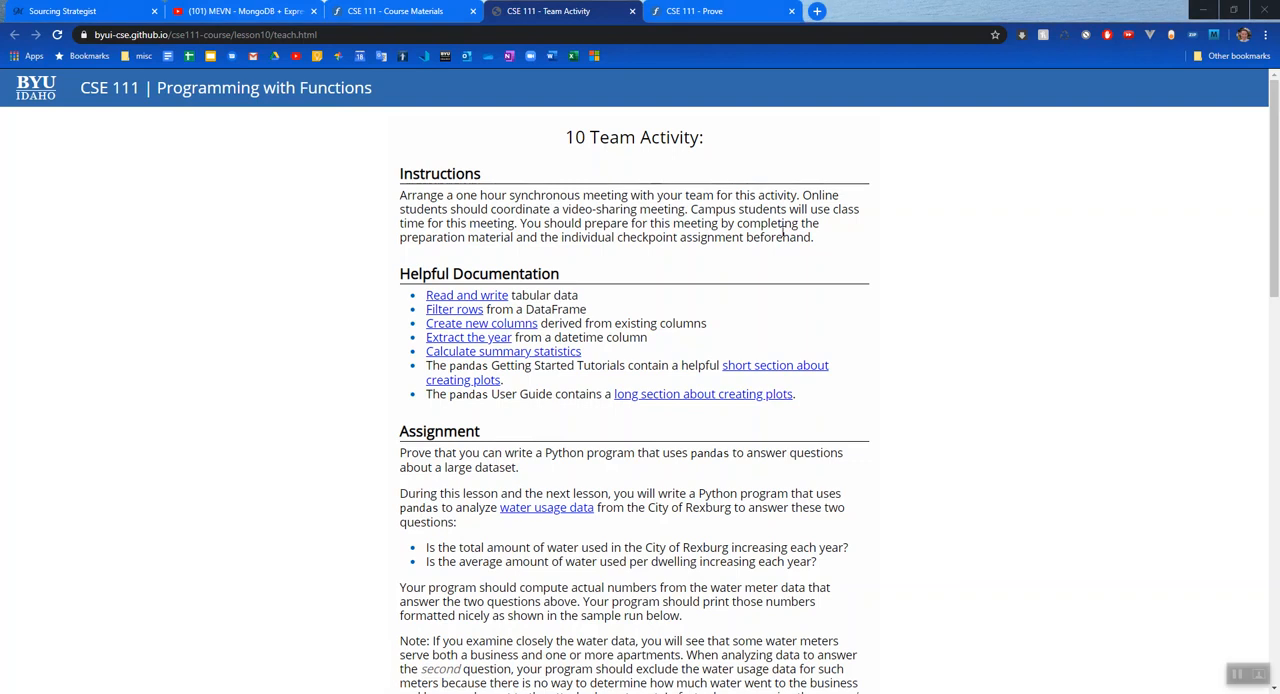
mouse_move(764, 260)
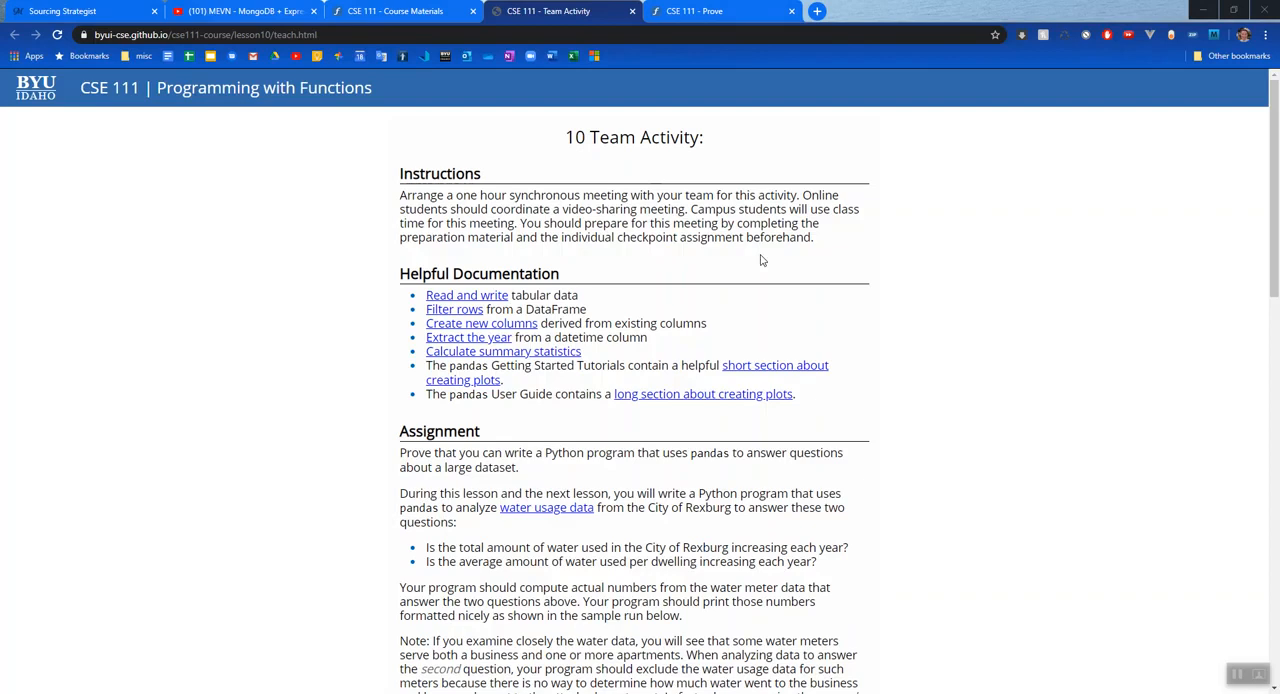
- Scroll through the CSE 111 water-usage team activity instructions in Chrome
scroll(down, 3)
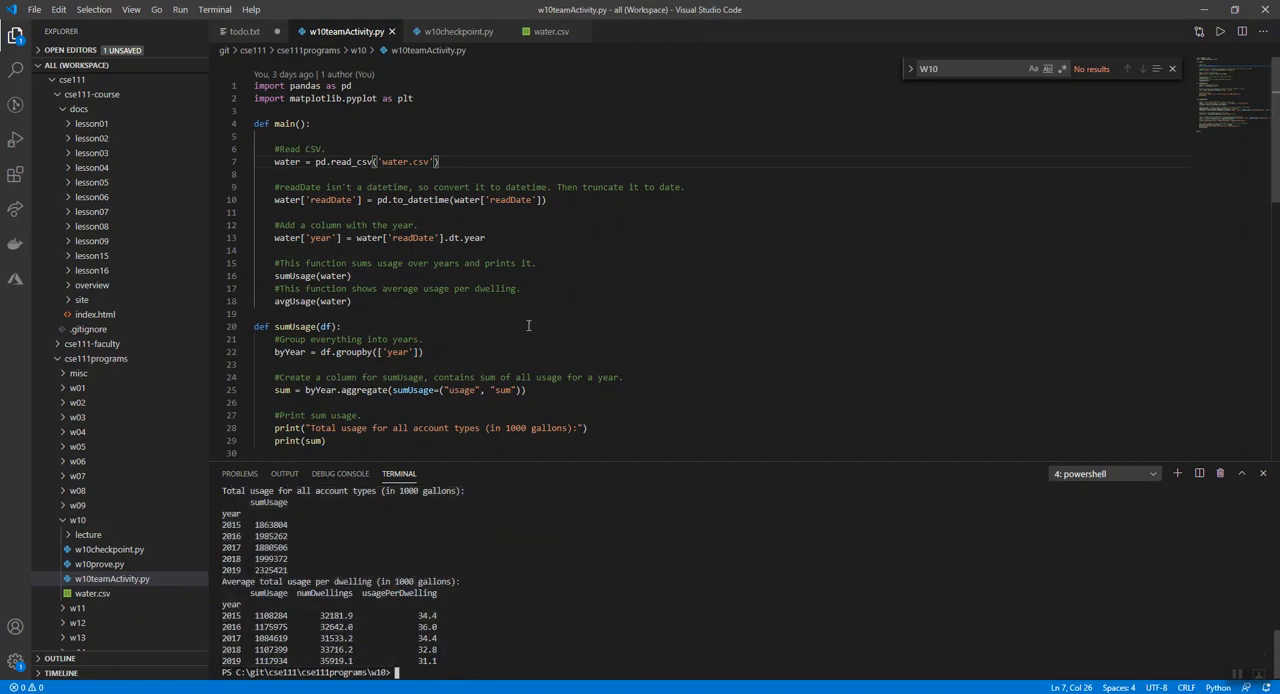
scroll(down, 3)
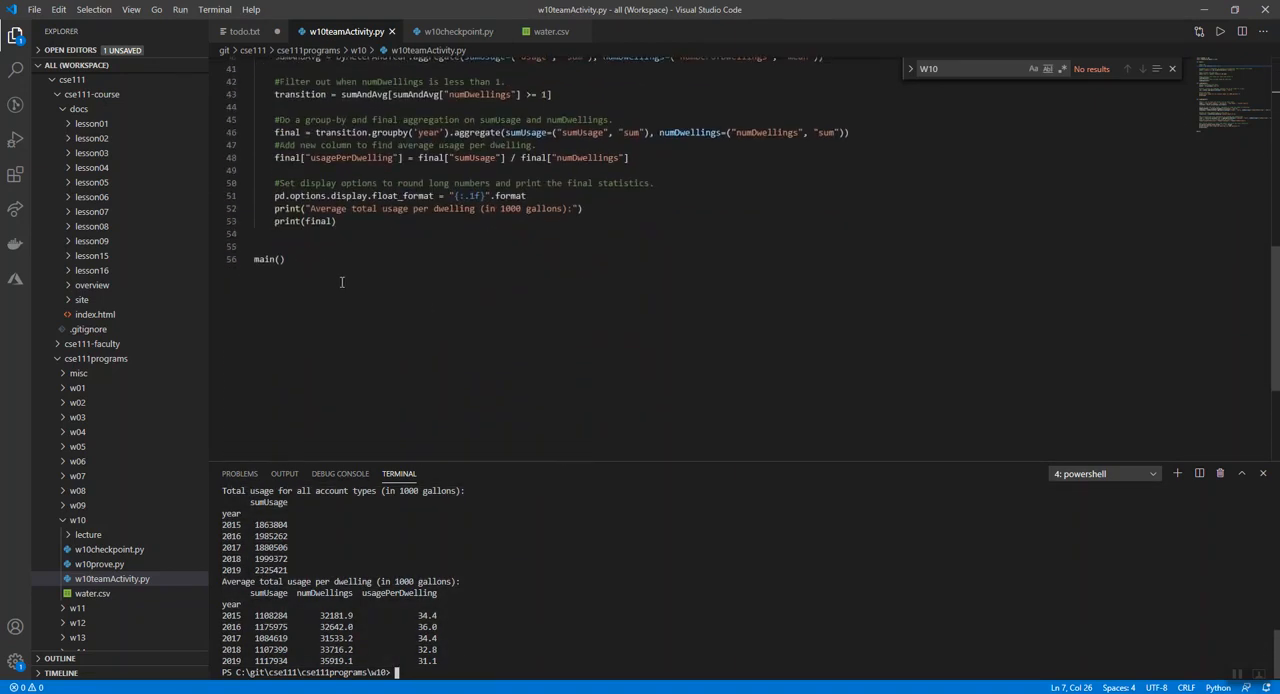
scroll(up, 3)
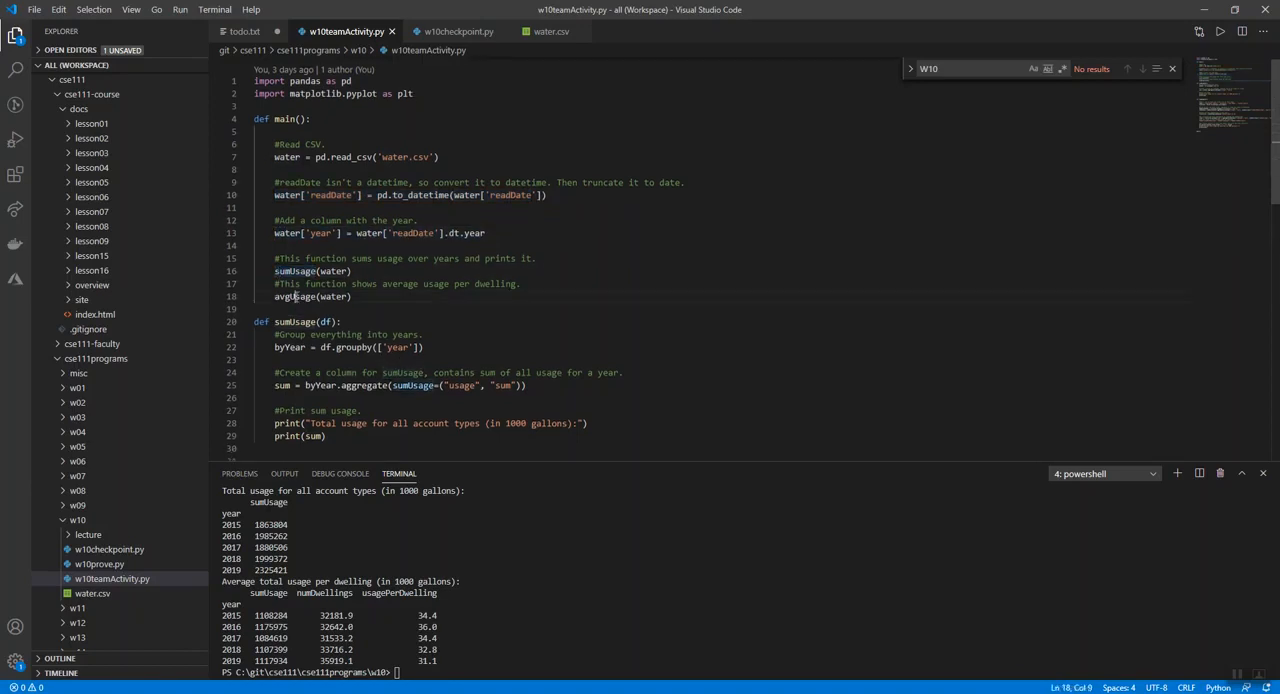
double_click(296, 272)
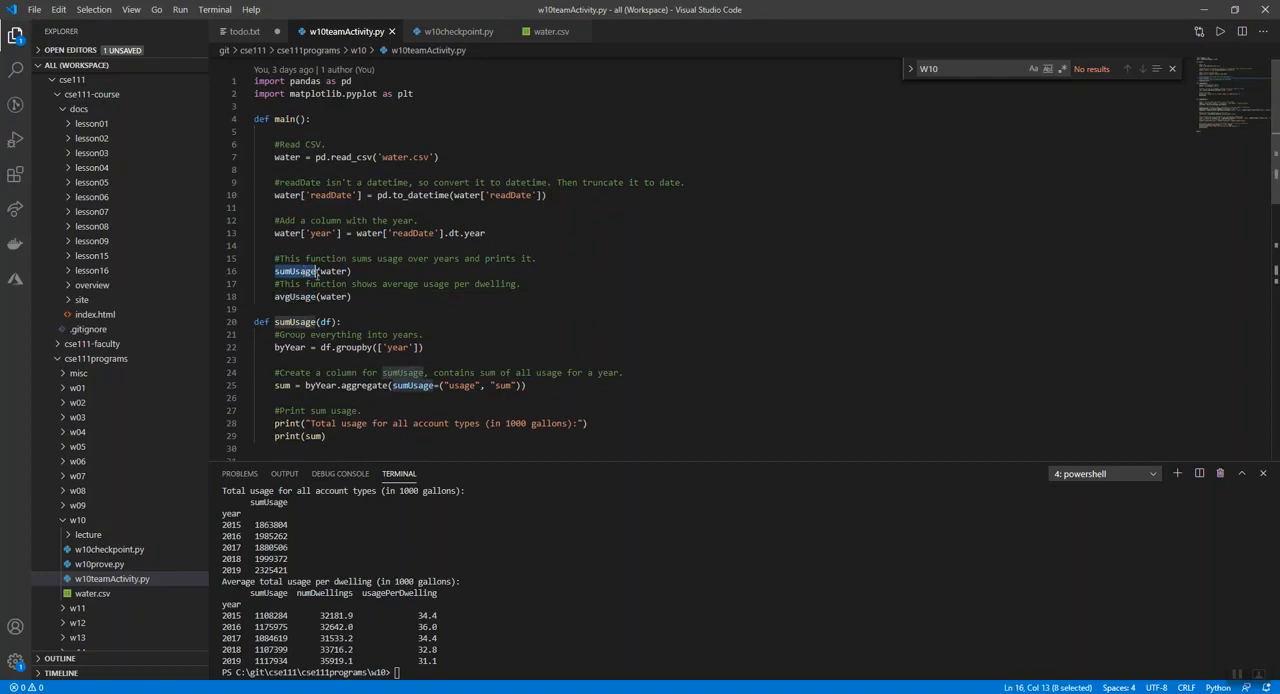
scroll(down, 3)
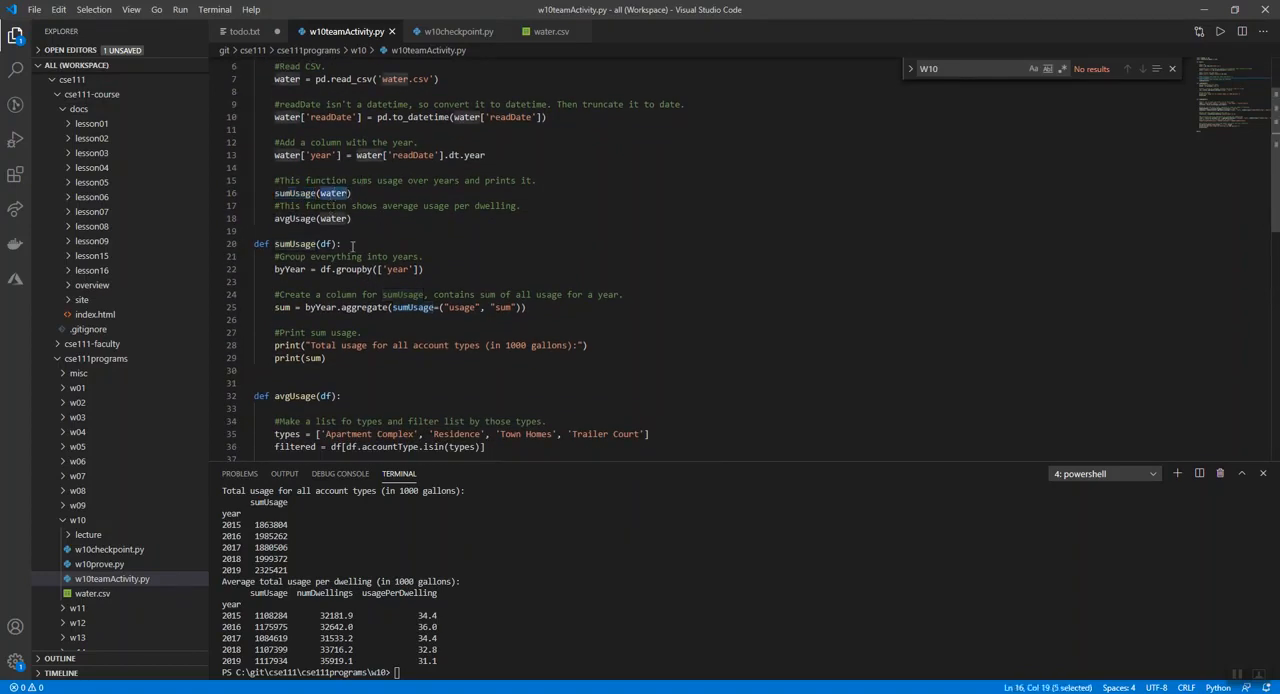
scroll(down, 3)
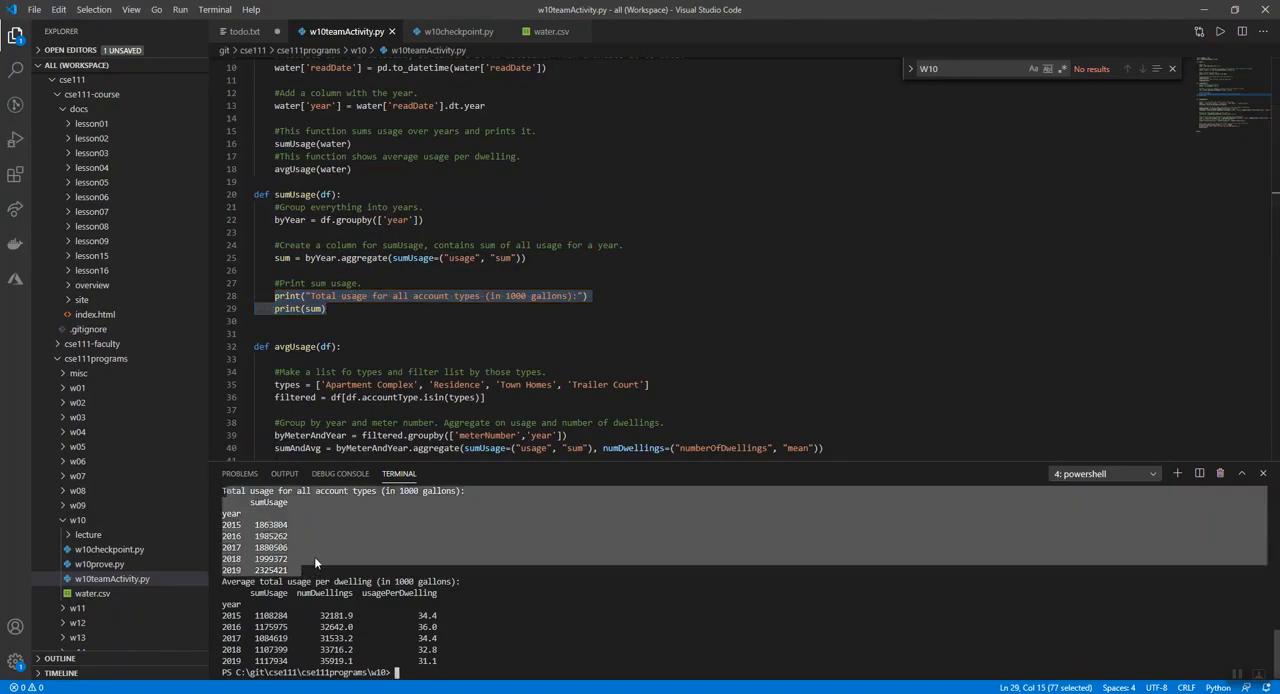
click(352, 168)
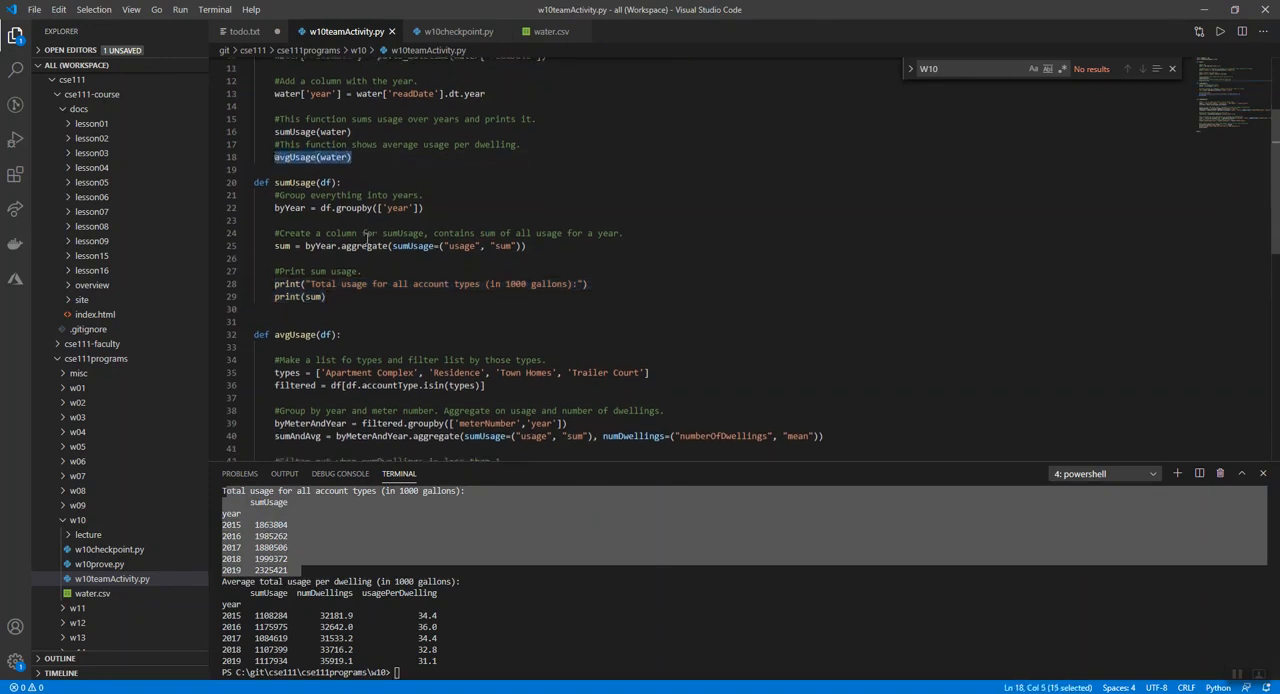
scroll(down, 3)
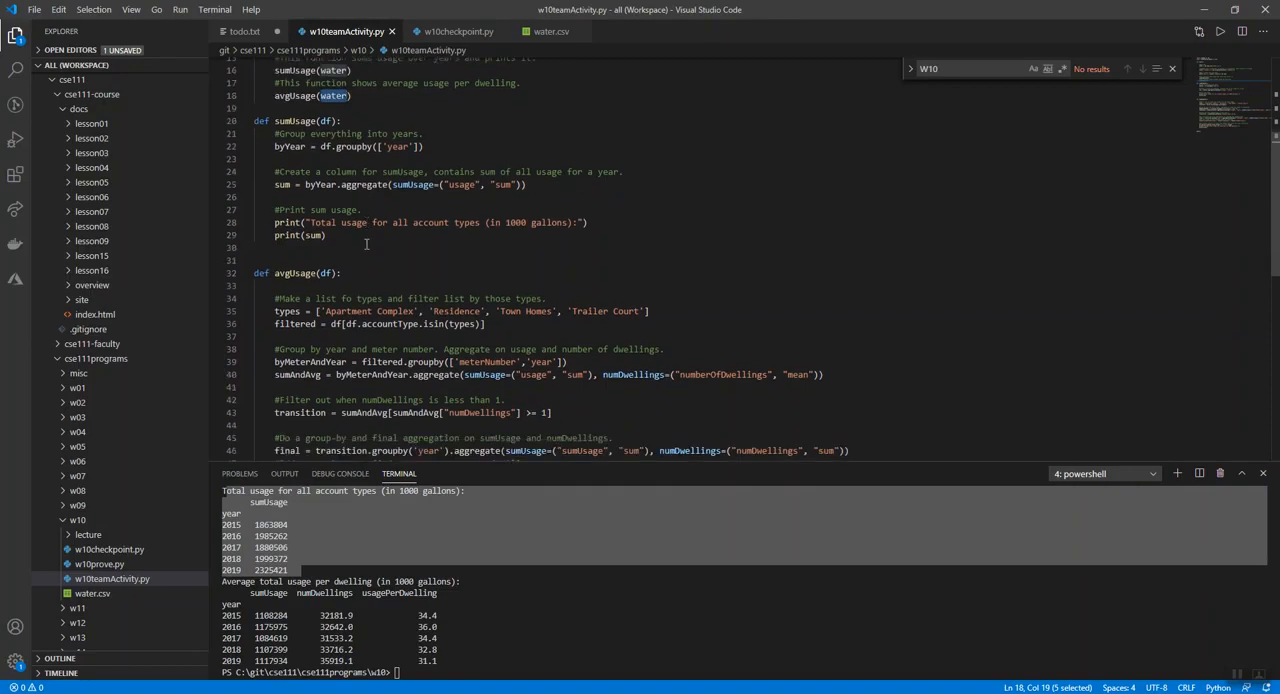
scroll(down, 3)
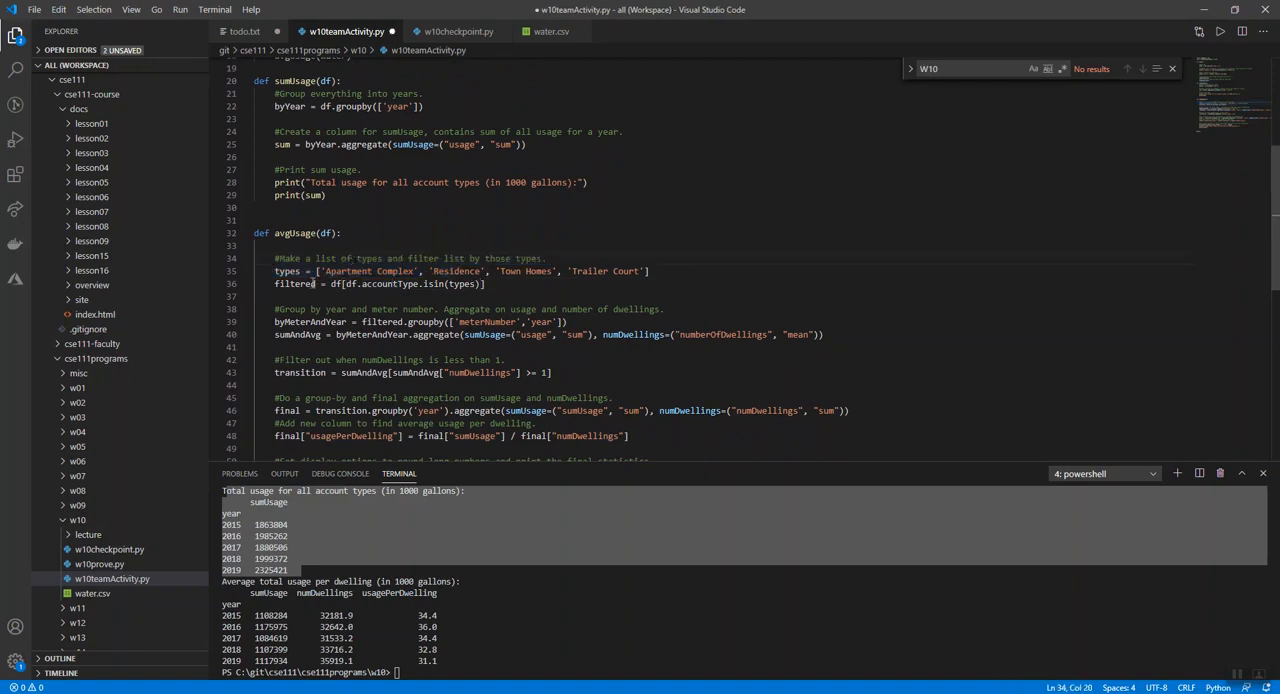
double_click(292, 284)
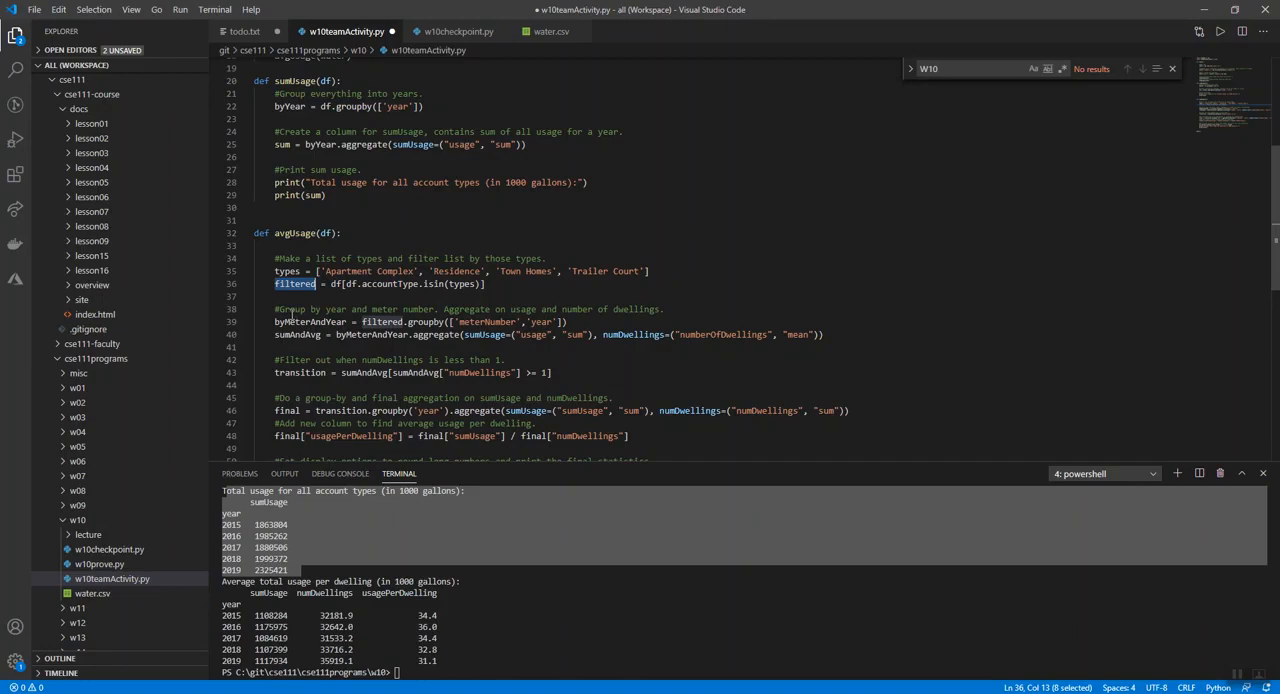
mouse_move(434, 320)
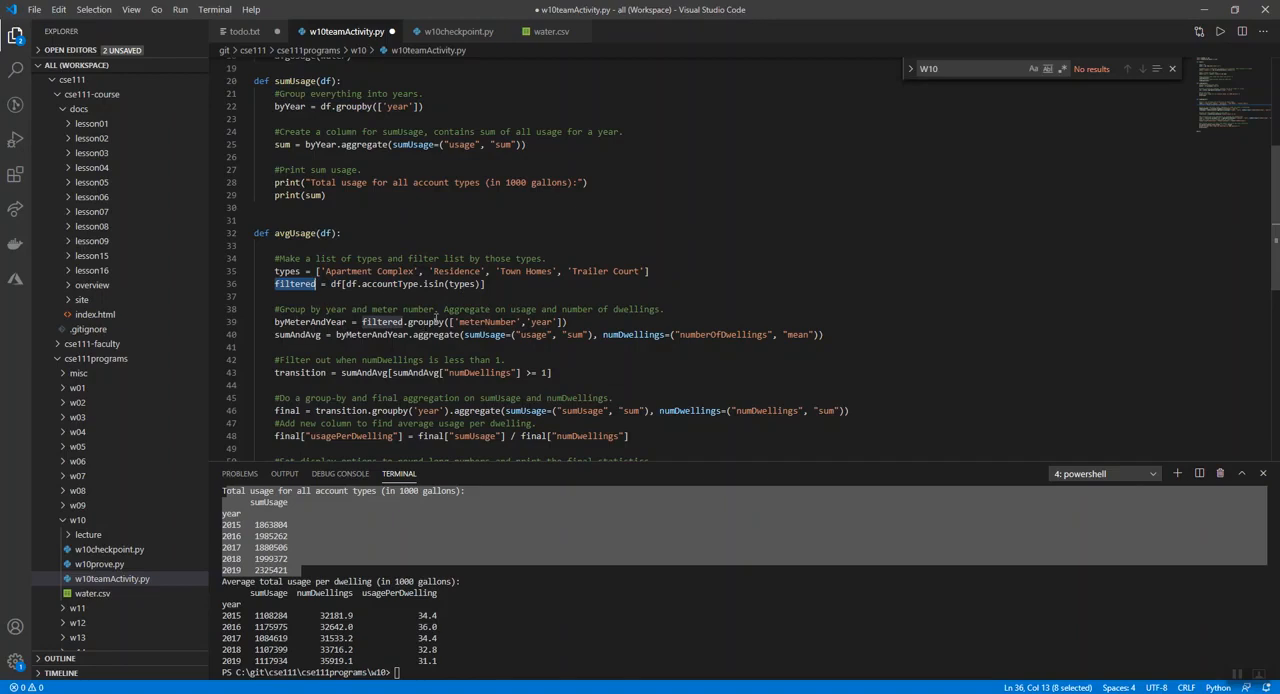
double_click(424, 320)
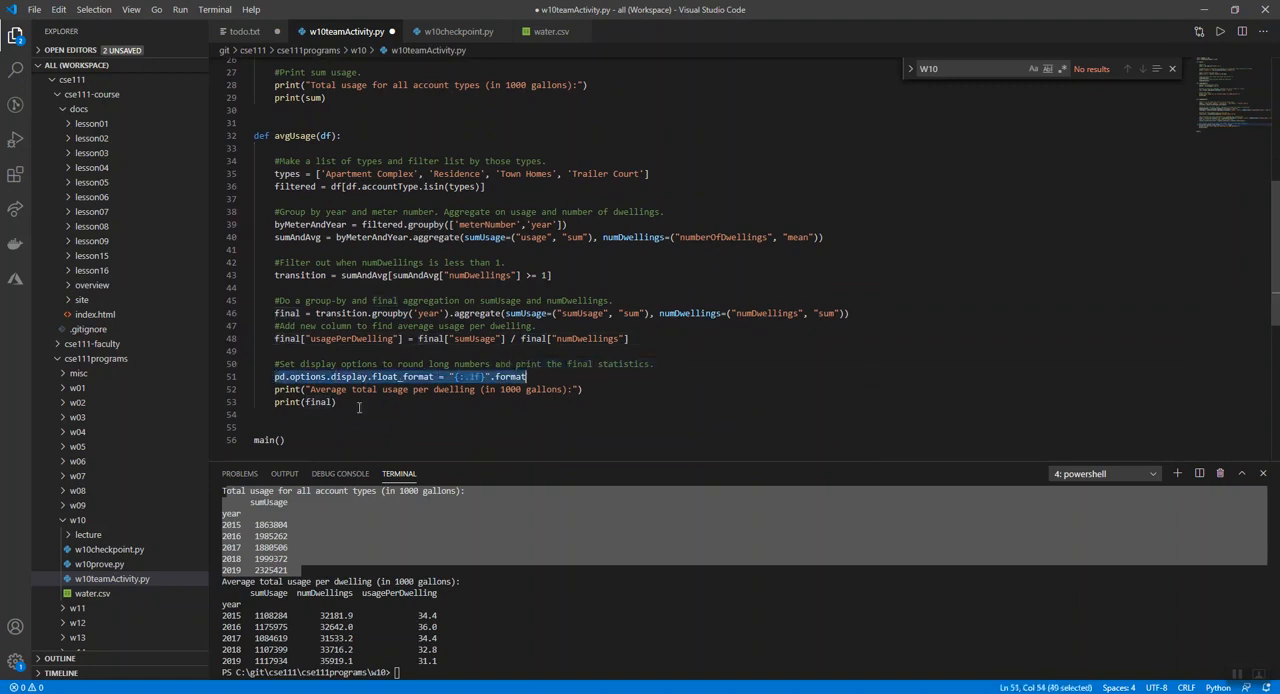
click(396, 388)
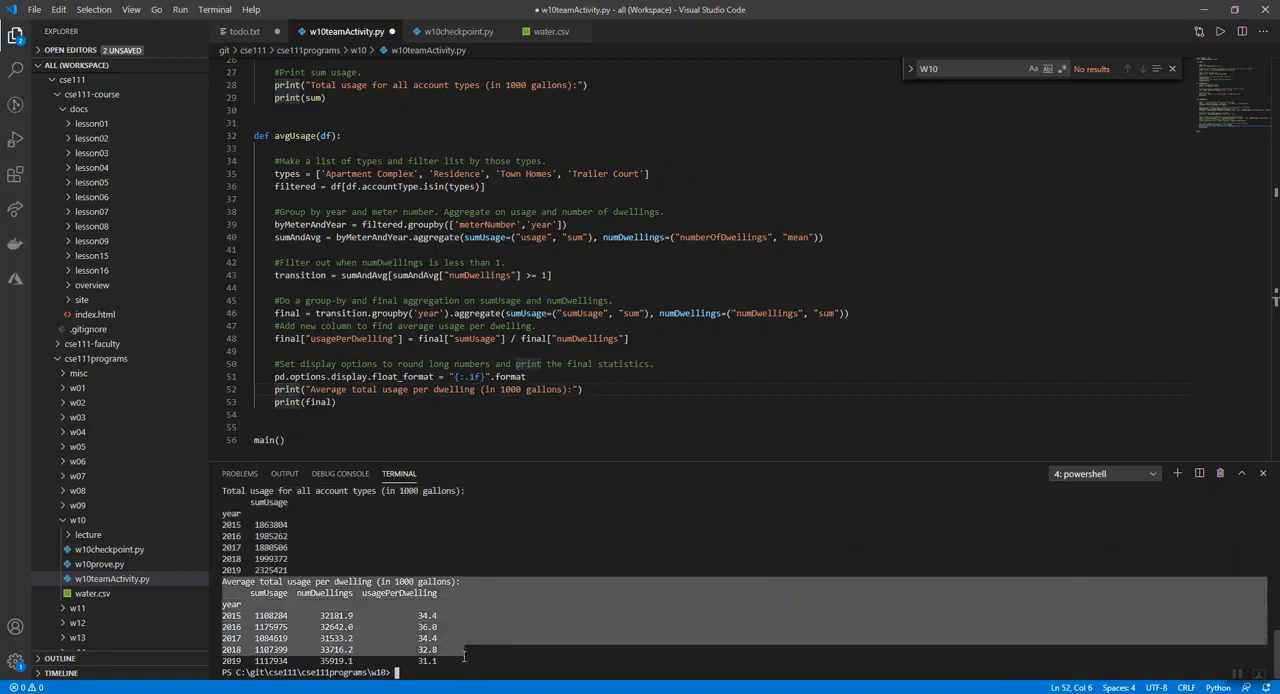
double_click(316, 400)
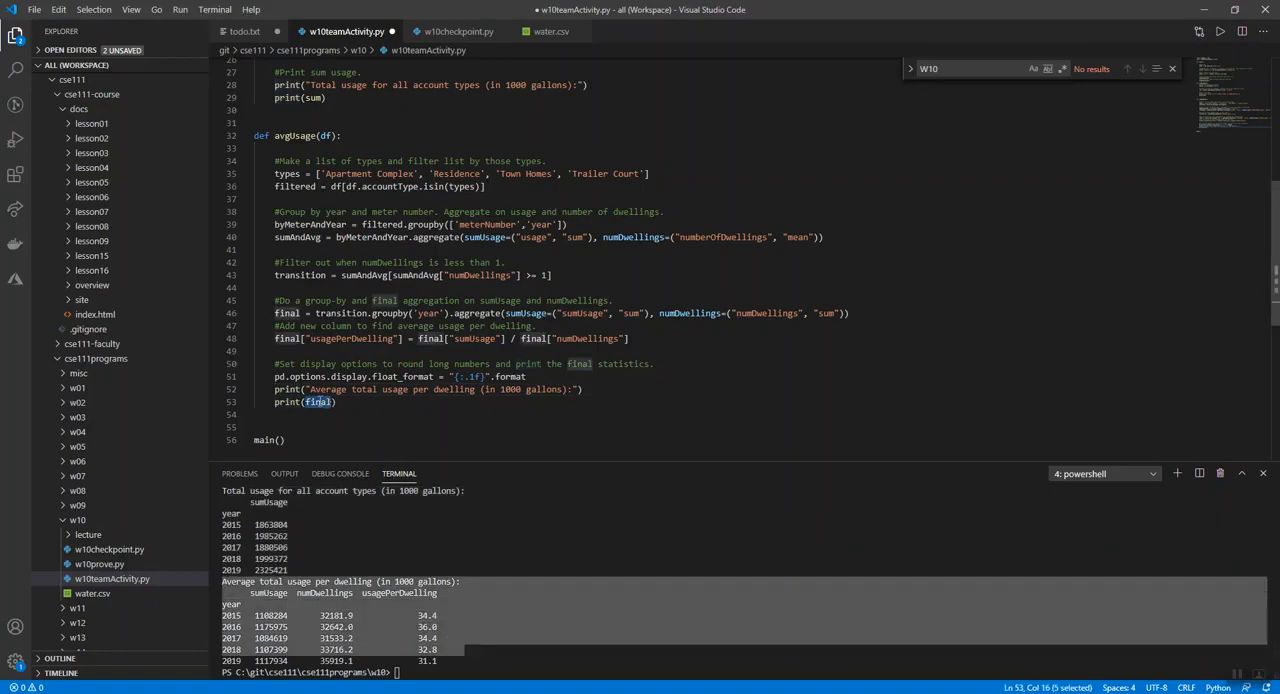
click(284, 312)
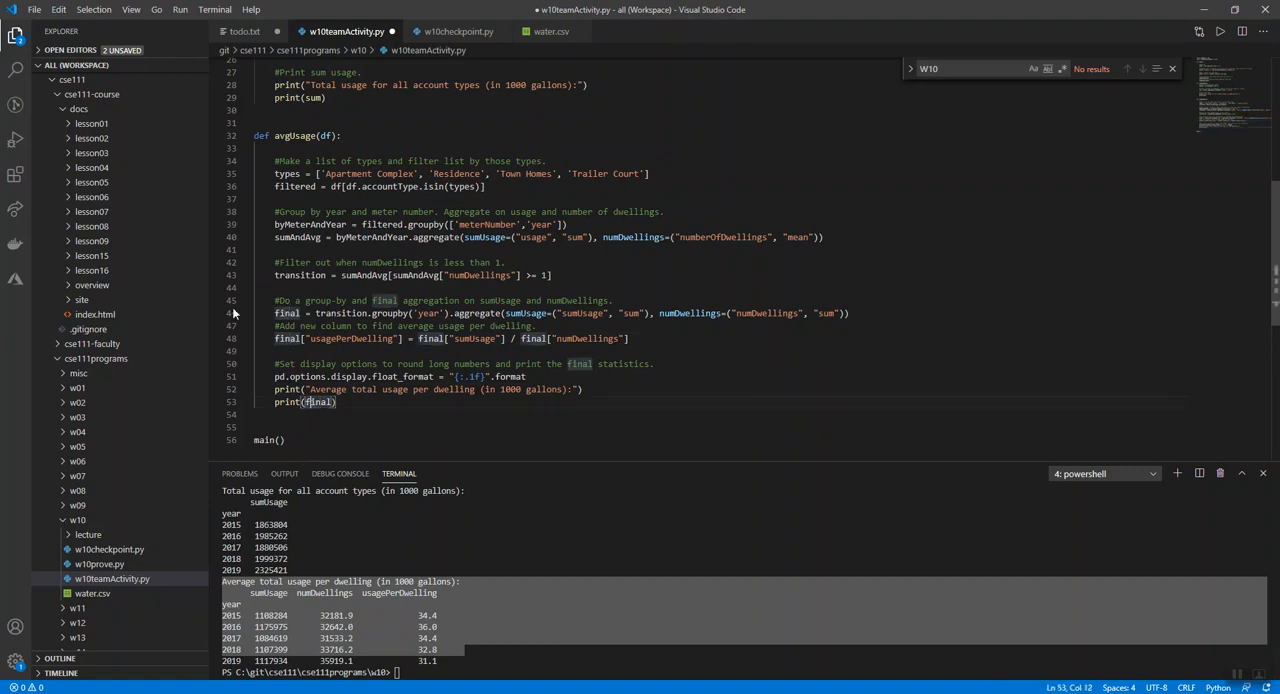
mouse_move(480, 360)
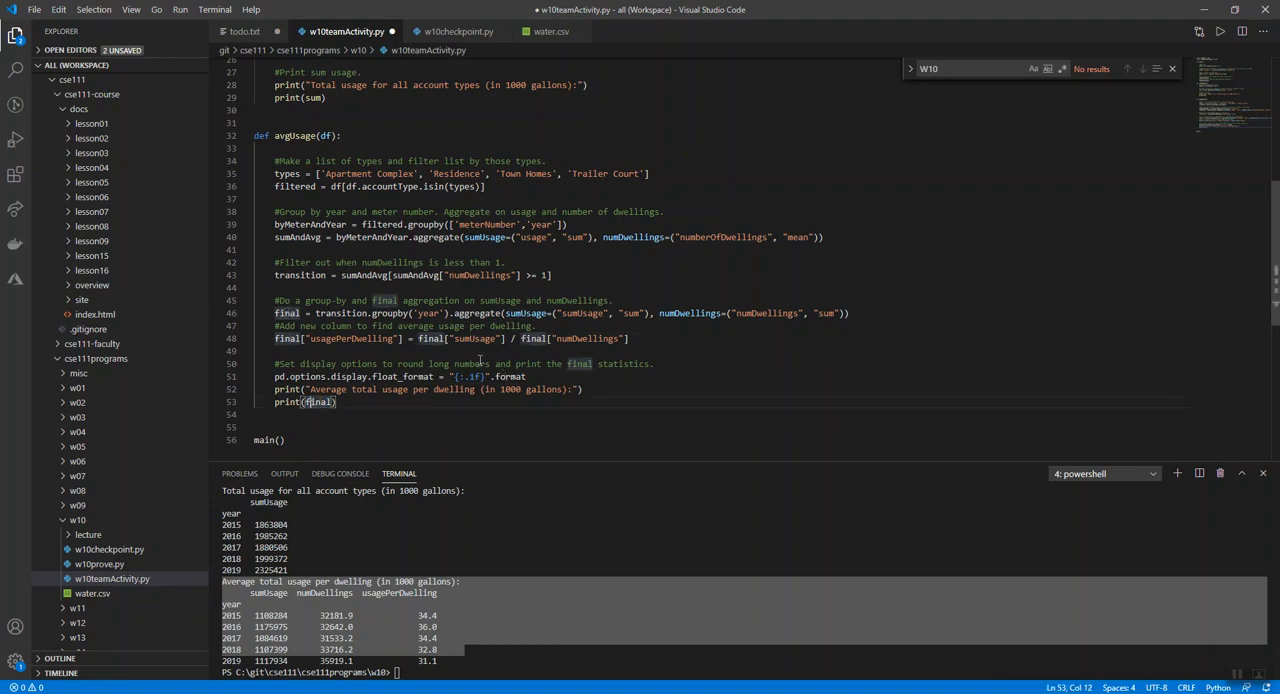